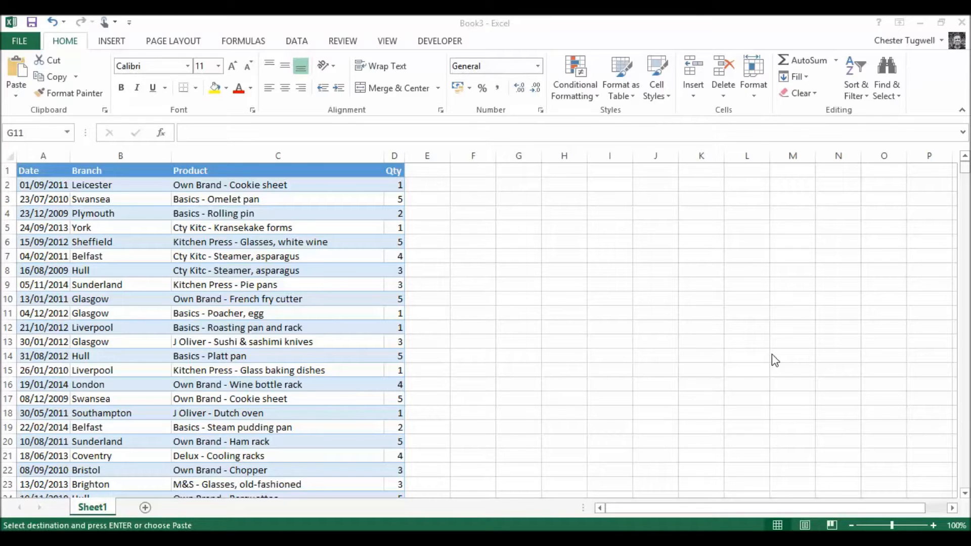
- Browse the Backstage Save As and Open screens, return to the worksheet, then show the Info page for Book3
click(18, 40)
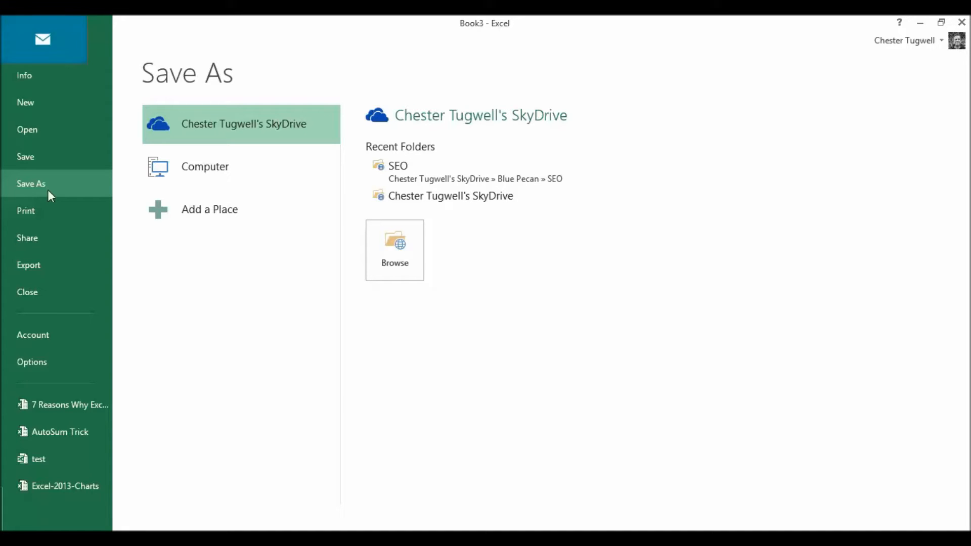
mouse_move(222, 178)
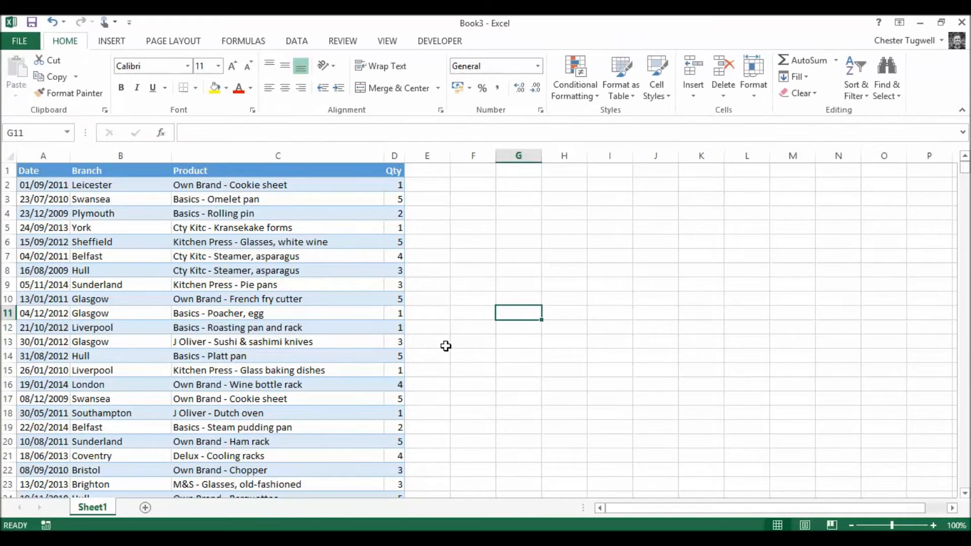
click(19, 41)
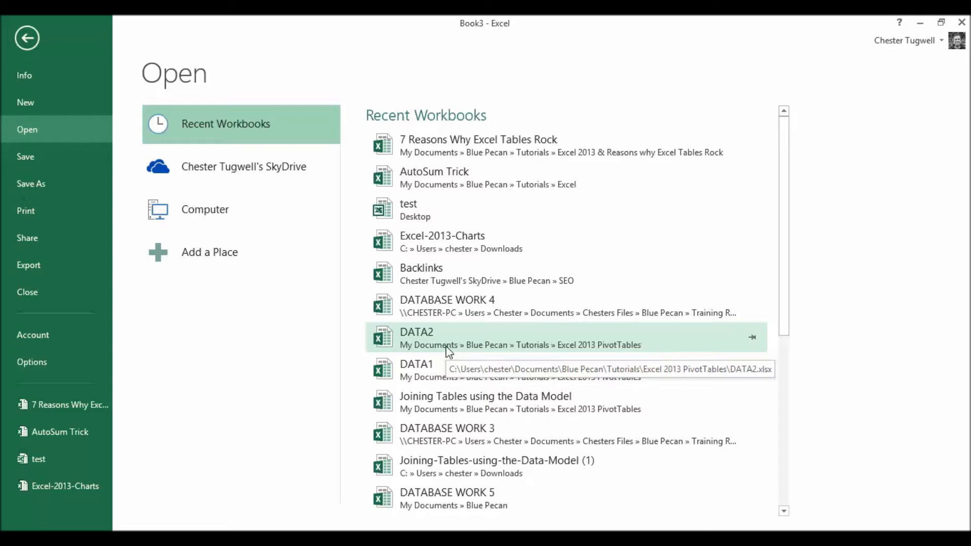
mouse_move(136, 56)
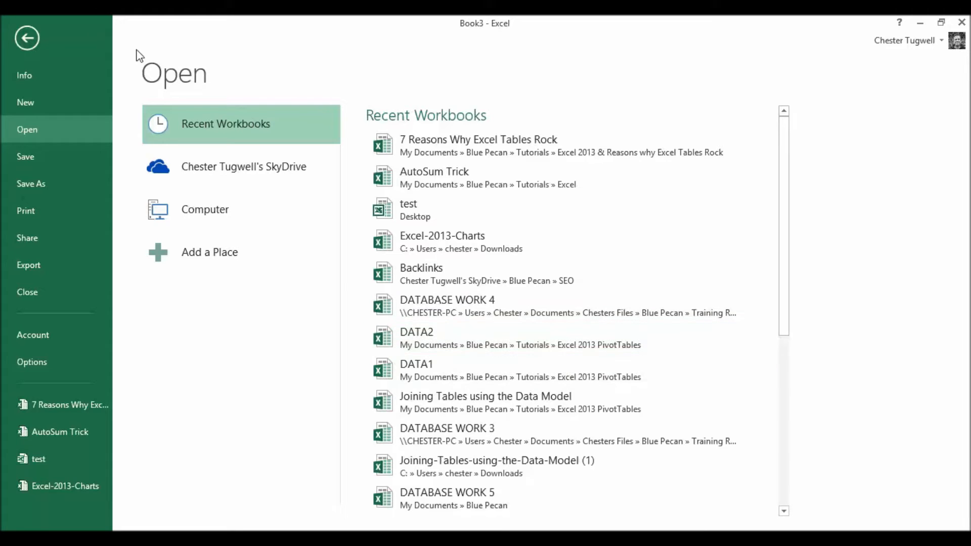
click(26, 37)
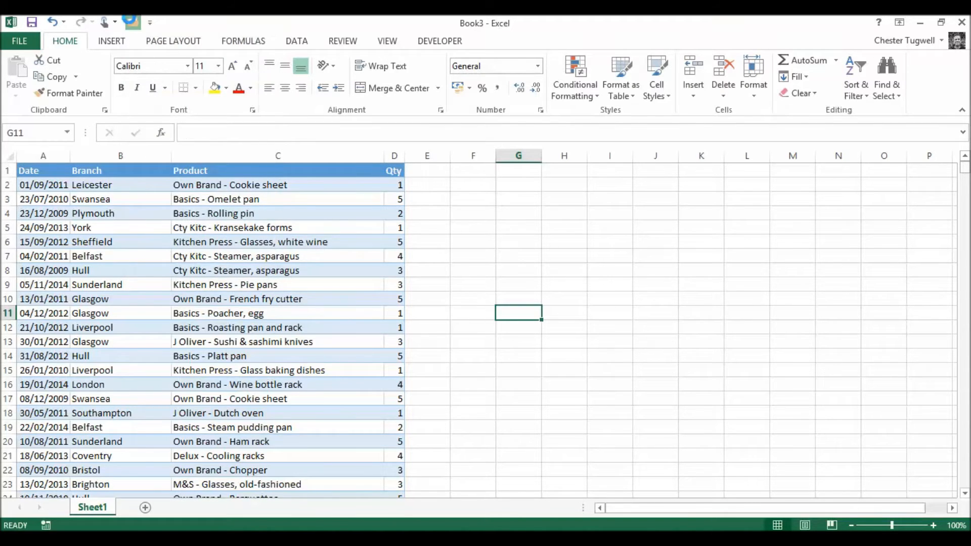
click(19, 41)
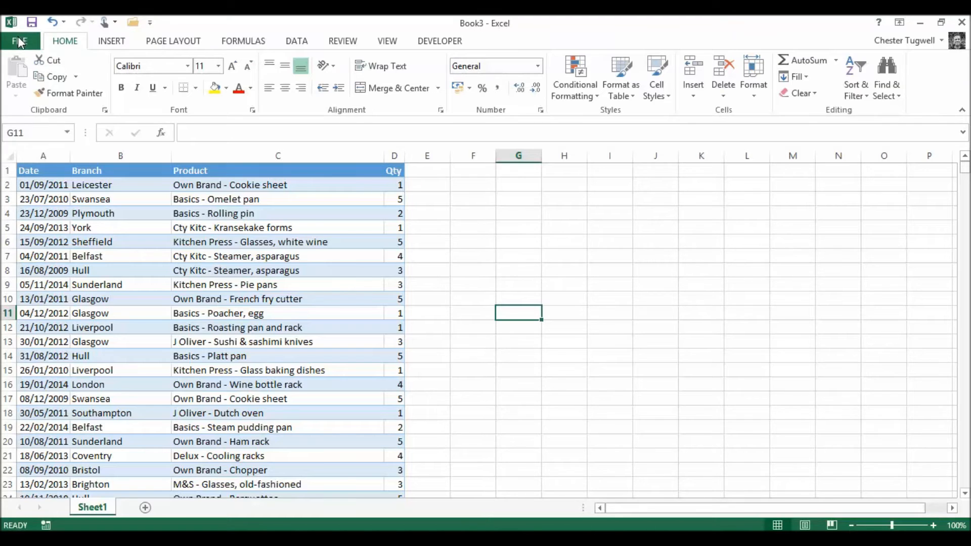
click(25, 41)
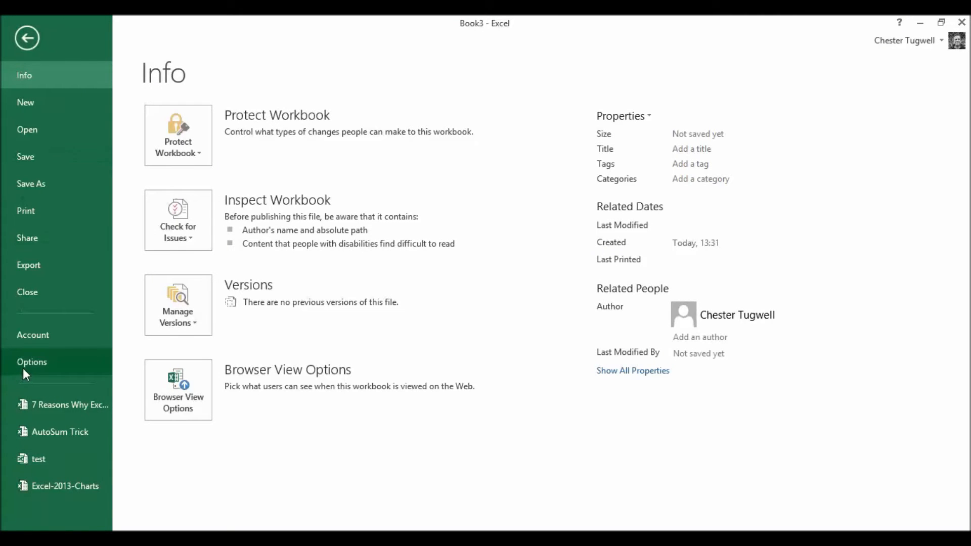
- In Excel Options > Save, enable 'Don't show the Backstage when opening or saving files'
click(31, 362)
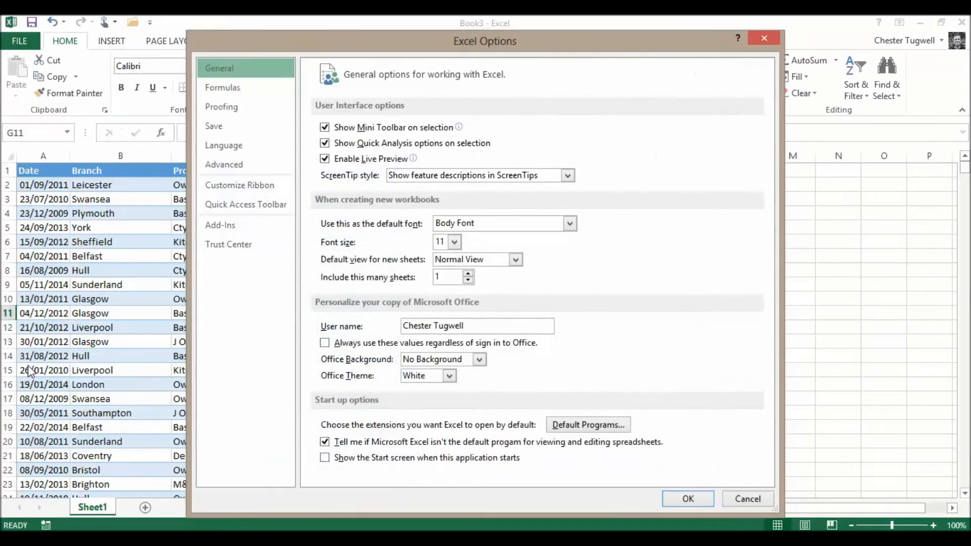
click(213, 125)
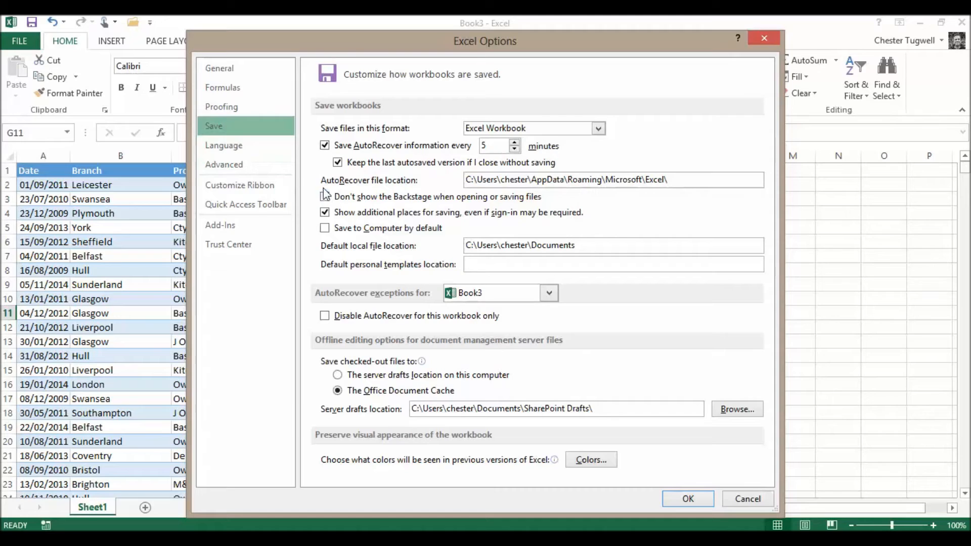
click(324, 197)
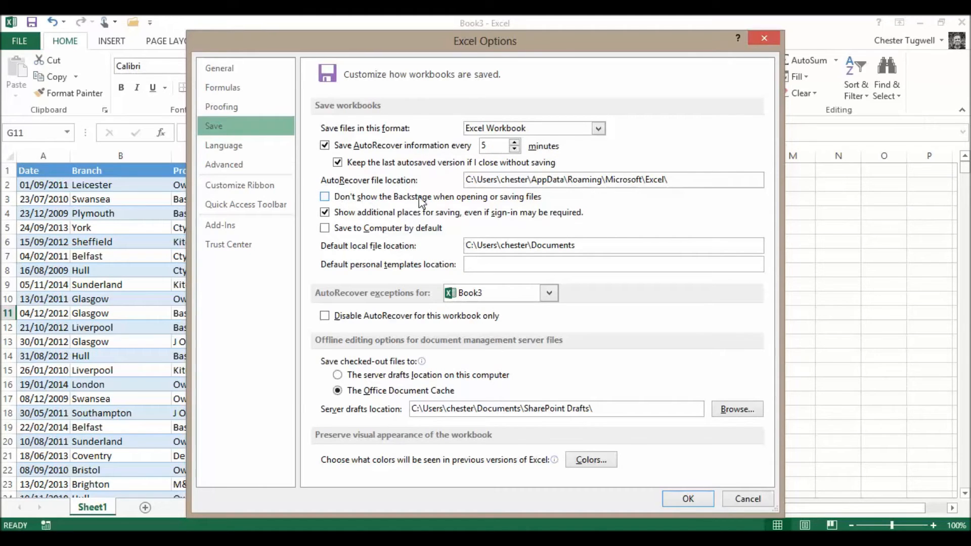
mouse_move(528, 201)
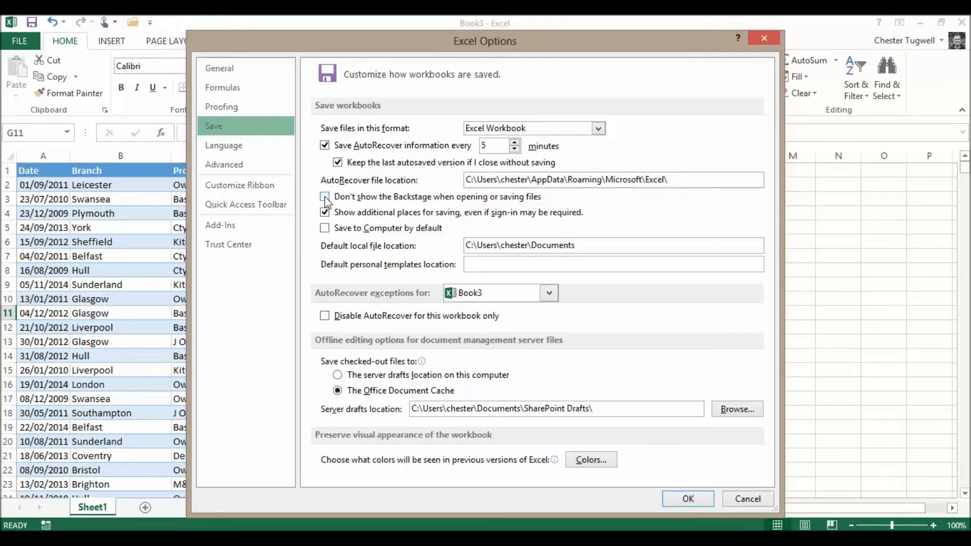
click(323, 196)
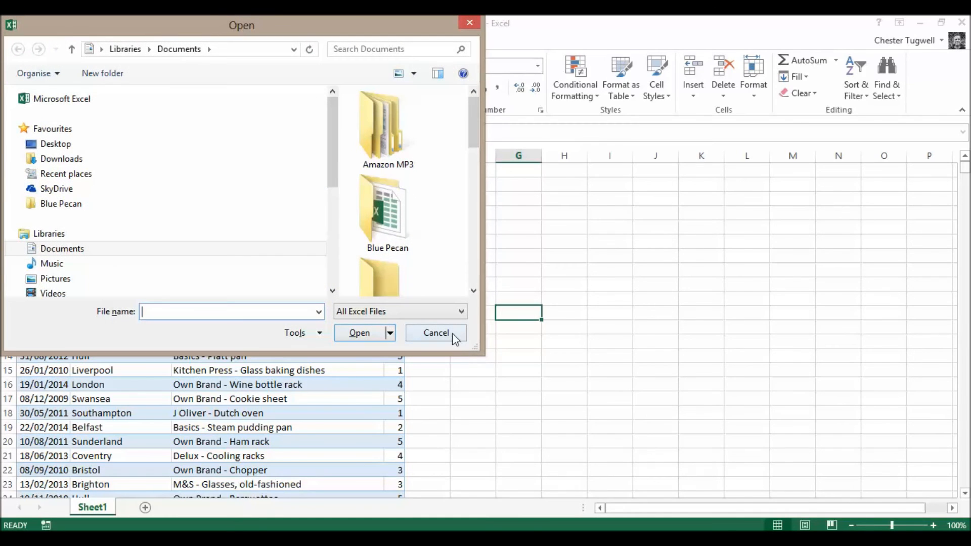
click(435, 333)
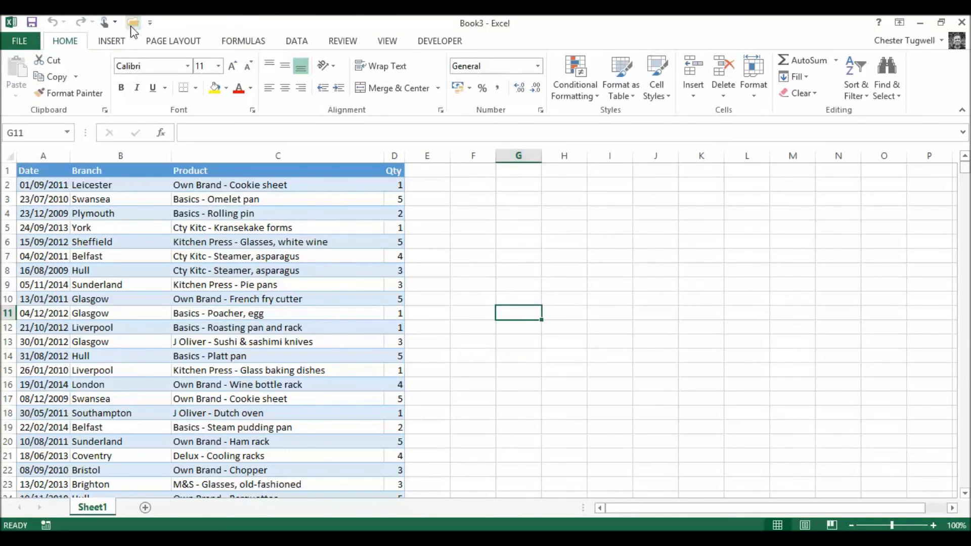
click(134, 22)
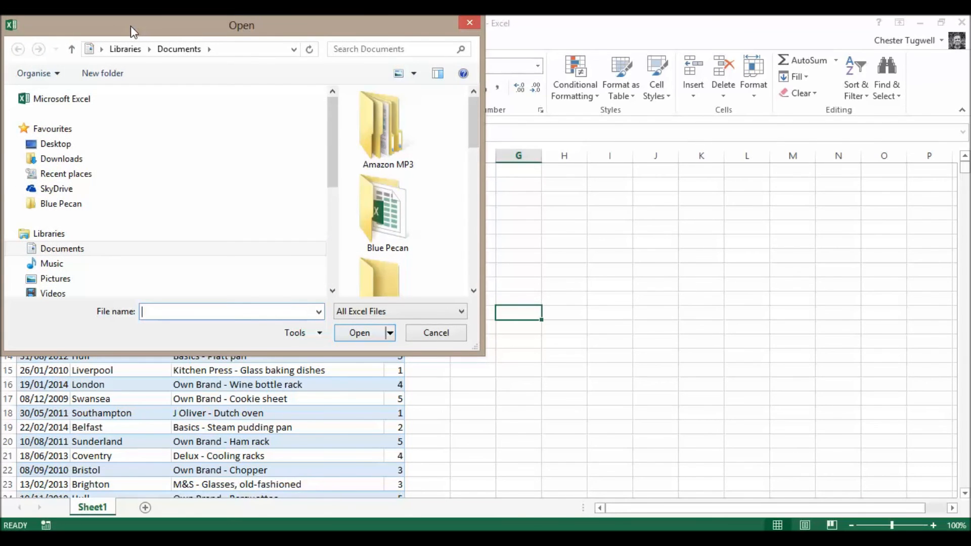
click(436, 333)
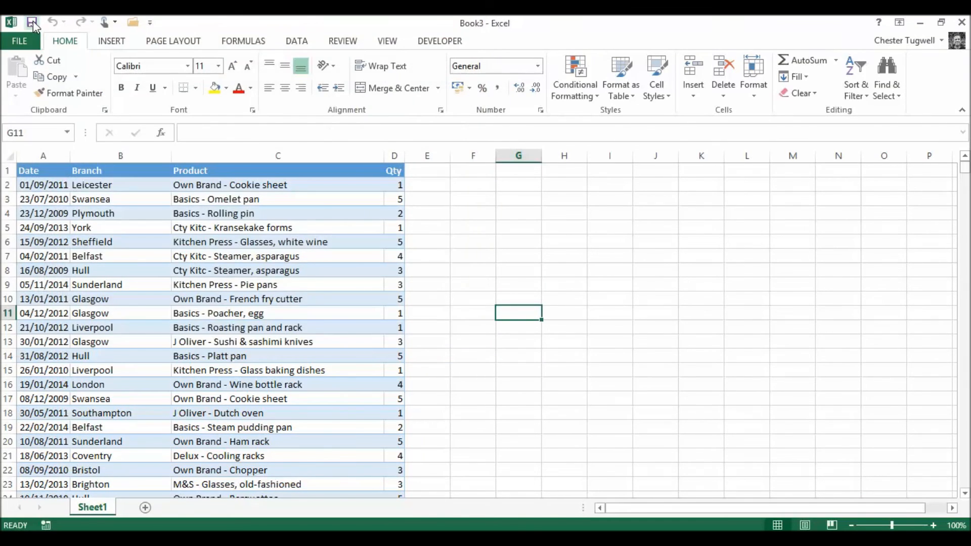
click(33, 22)
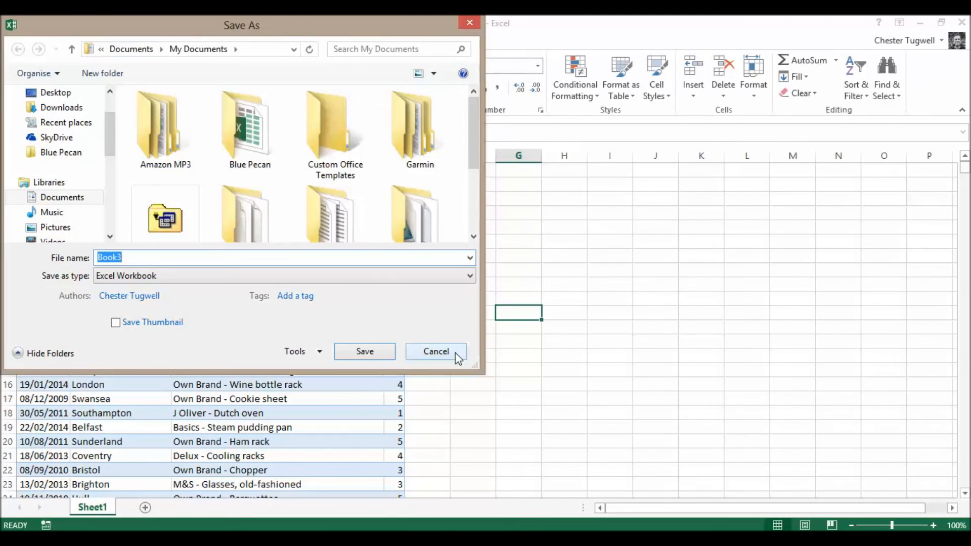
click(436, 352)
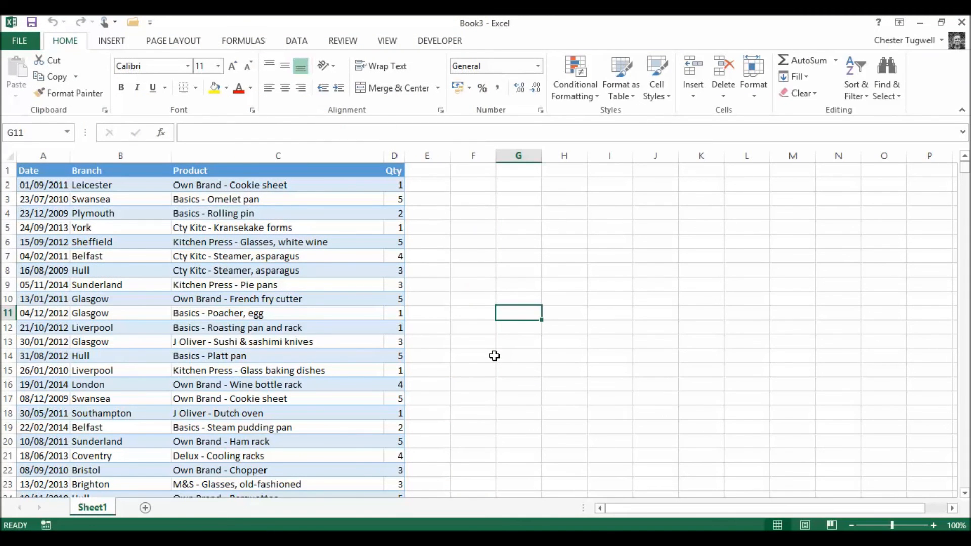